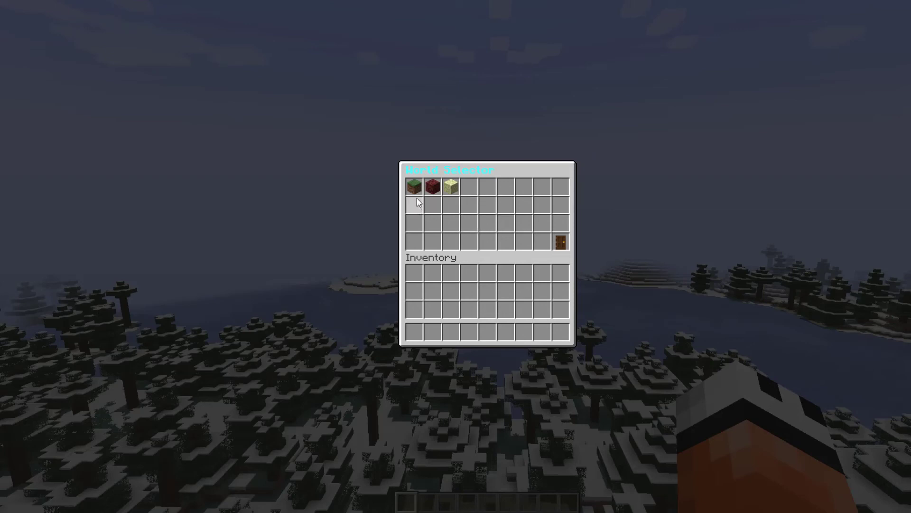
mouse_move(412, 186)
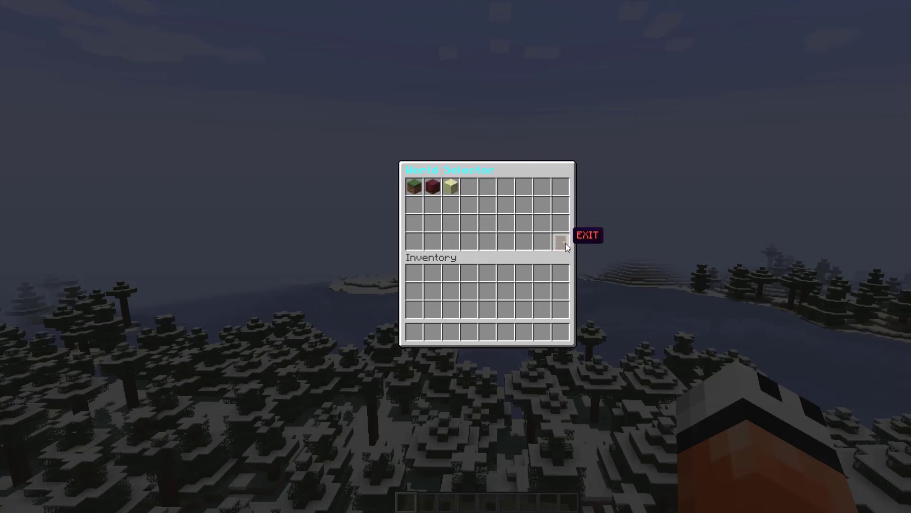
Exit the World Selector via the bottom-right door without picking a world.
click(588, 235)
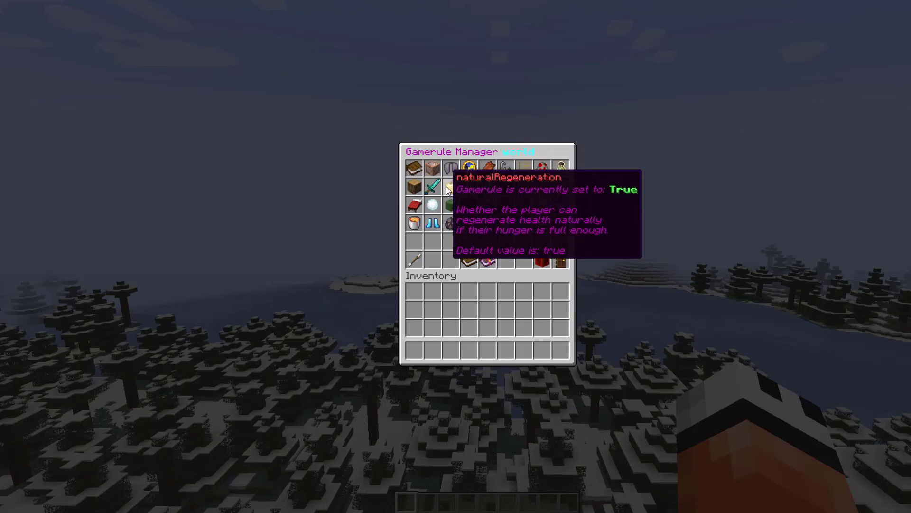
mouse_move(451, 207)
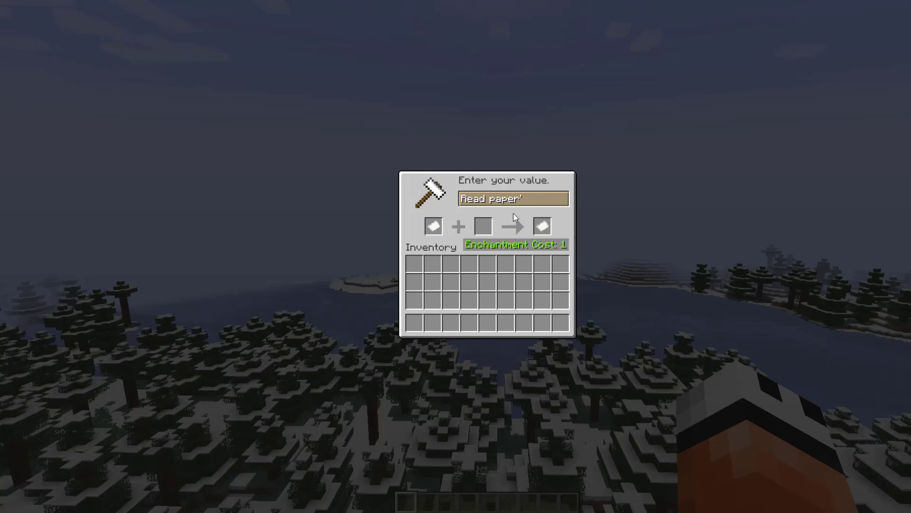
Enter 30 as the new gamerule value in the anvil field.
text(30)
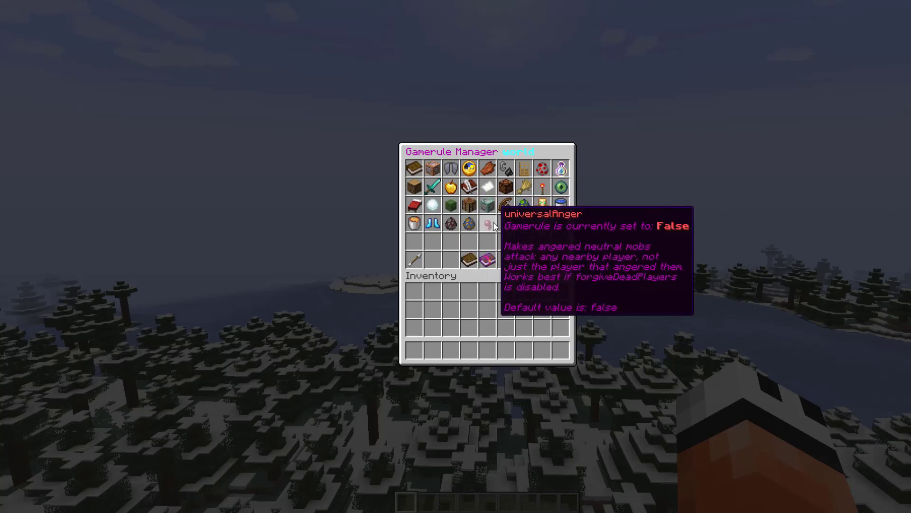
mouse_move(559, 169)
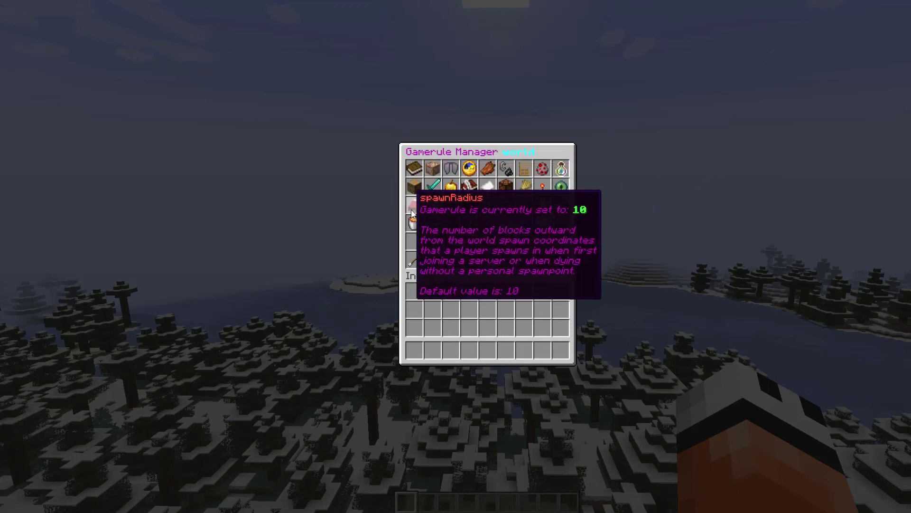
mouse_move(538, 226)
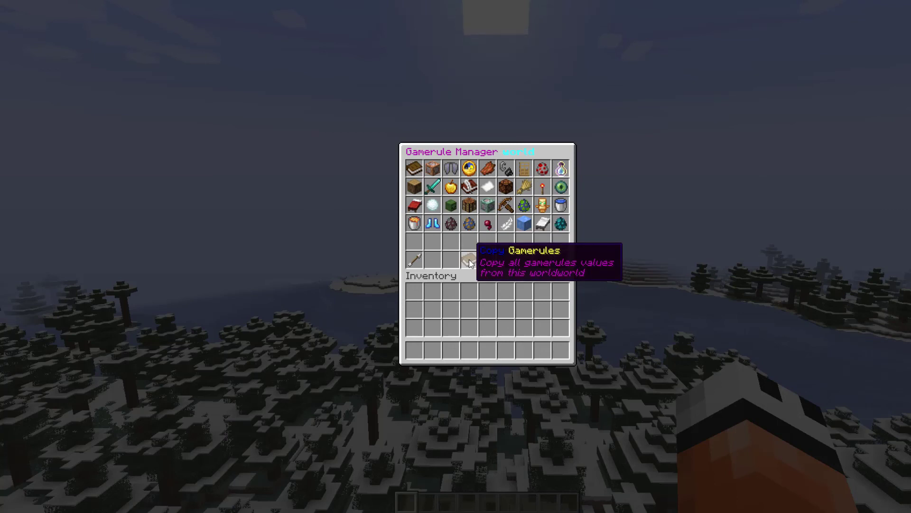
Copy the first world's gamerules and paste them into the other world.
click(462, 259)
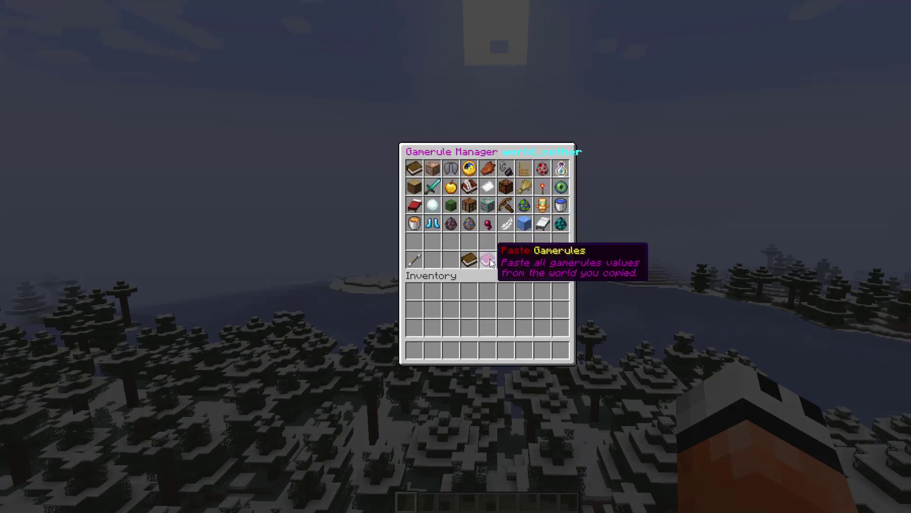
click(487, 259)
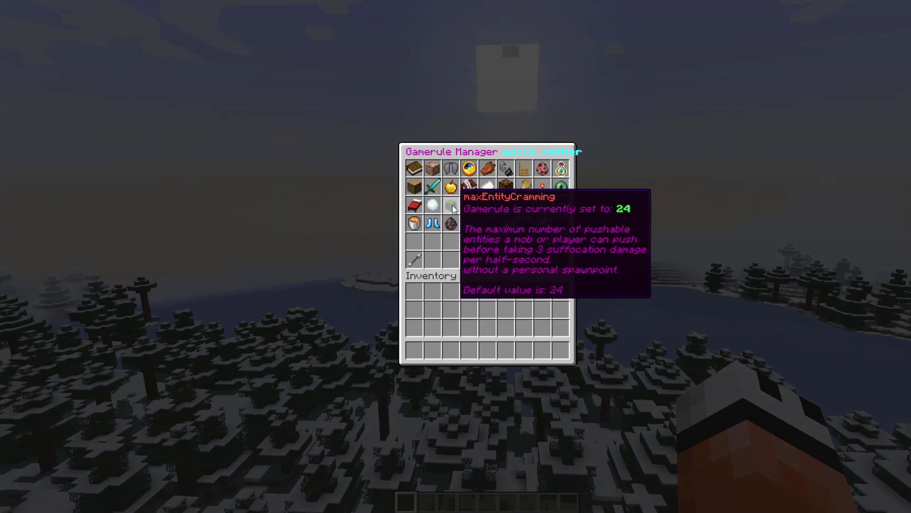
mouse_move(521, 176)
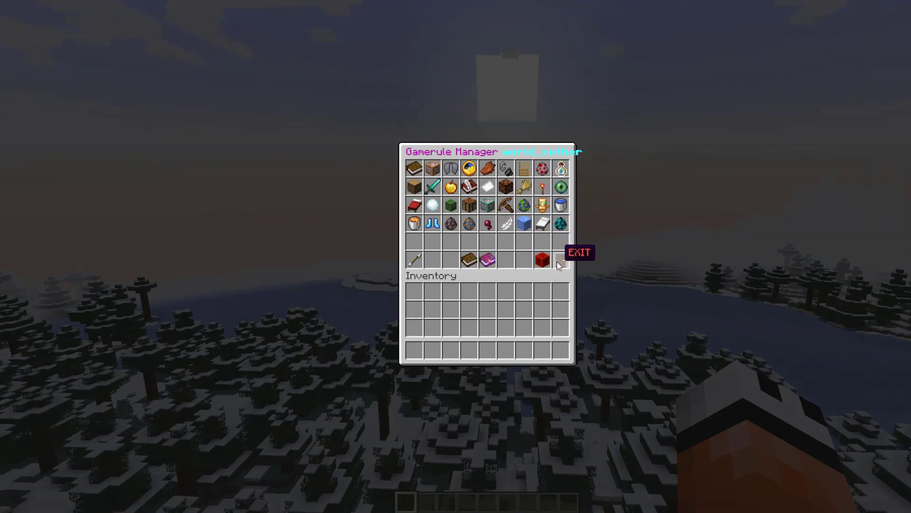
Exit the Gamerule Manager to return to the snowy world.
click(577, 252)
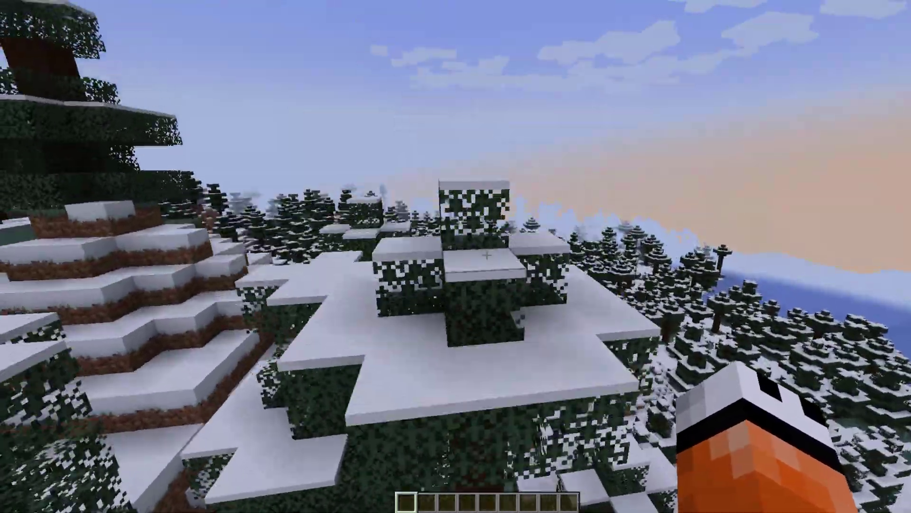
mouse_move(456, 257)
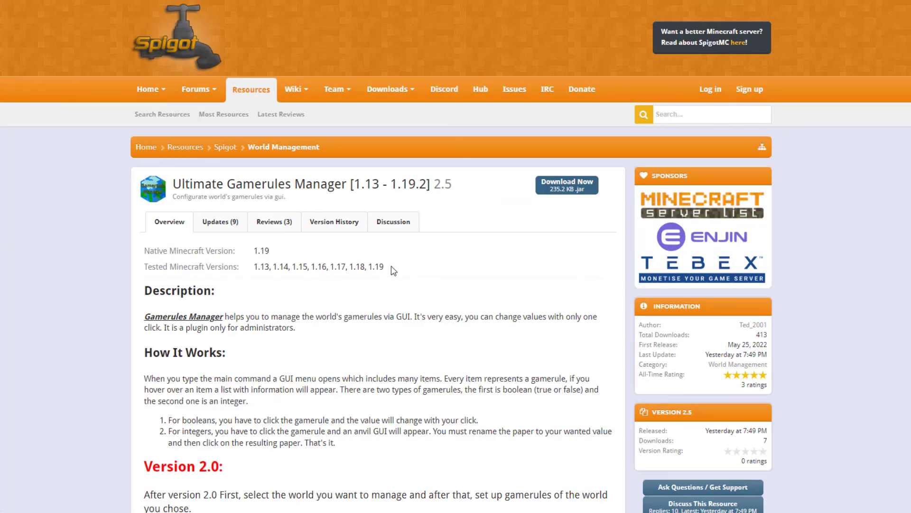
Scroll through the Description, How It Works, install and Commands sections to the menu screenshots.
scroll(down, 3)
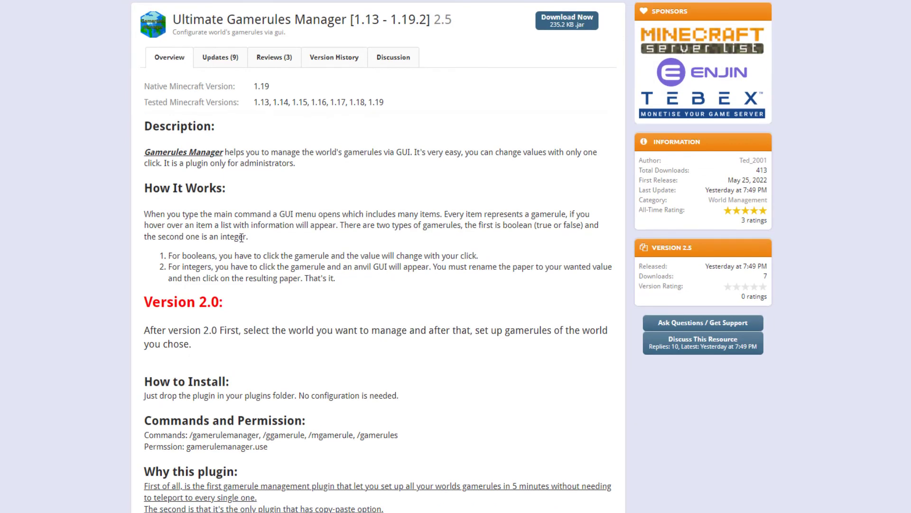
mouse_move(241, 248)
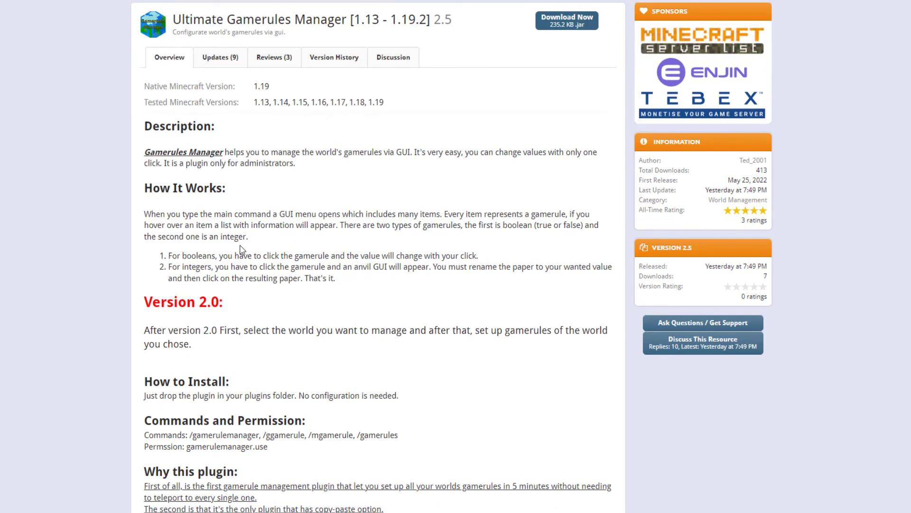
scroll(down, 3)
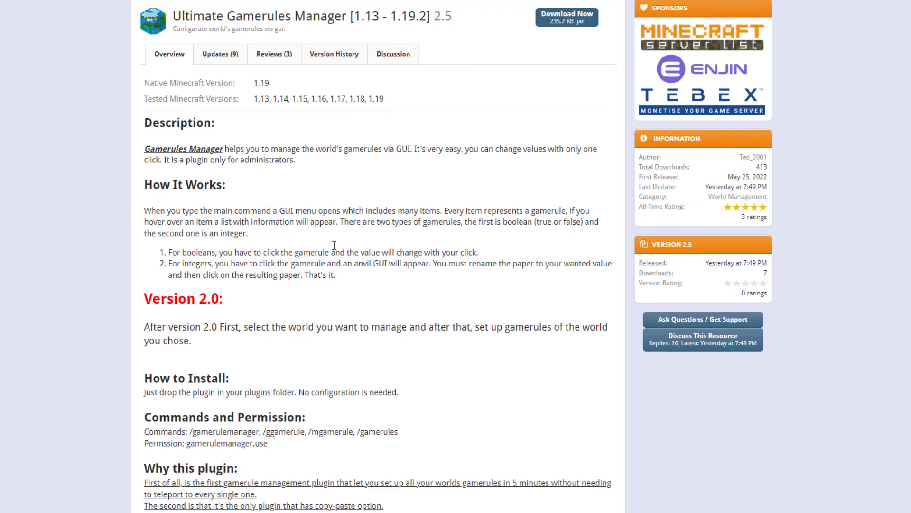
scroll(down, 3)
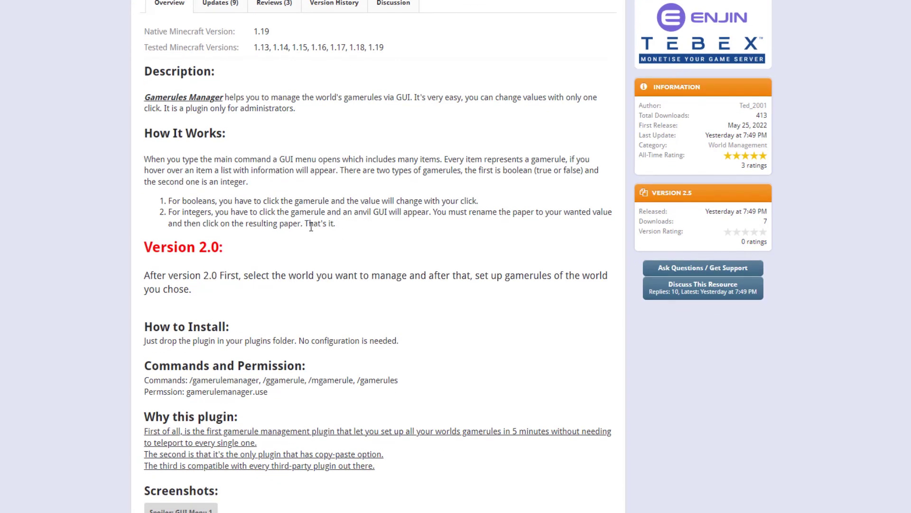
scroll(down, 3)
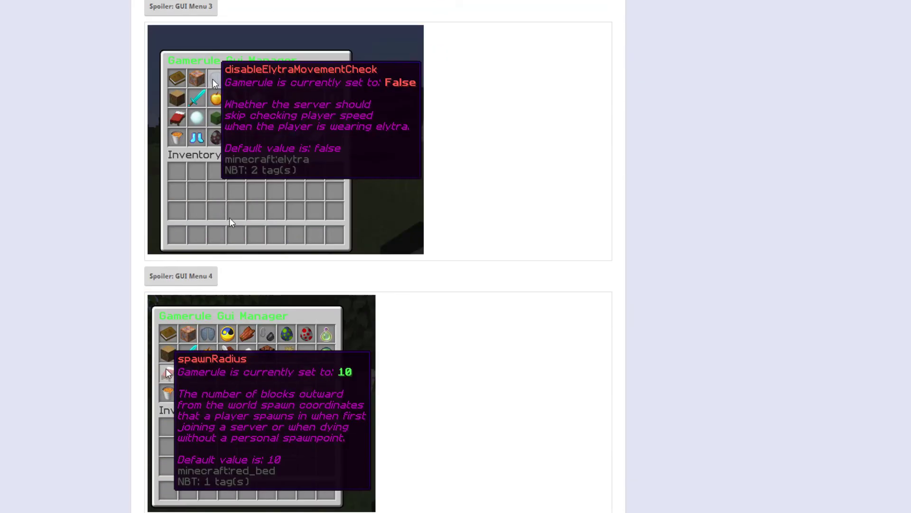
Scroll down to the Spoiler: GUI Menu screenshots.
scroll(down, 3)
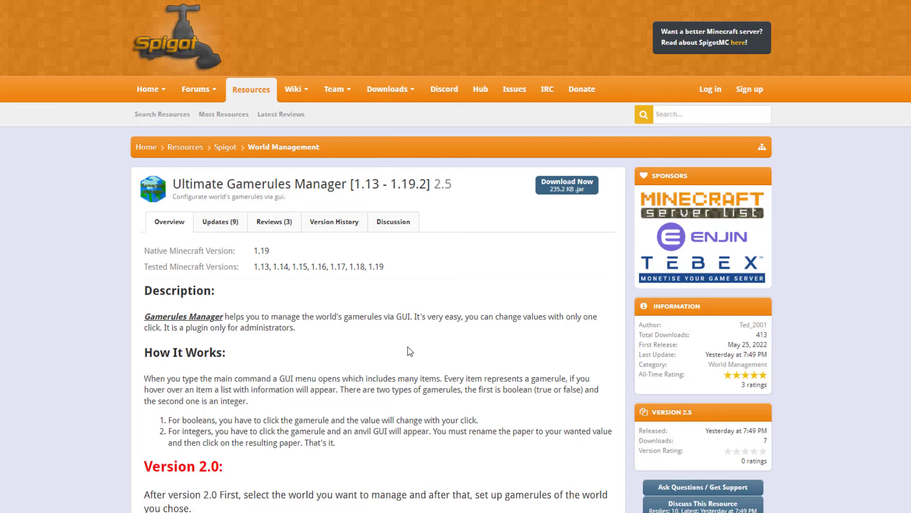
mouse_move(415, 353)
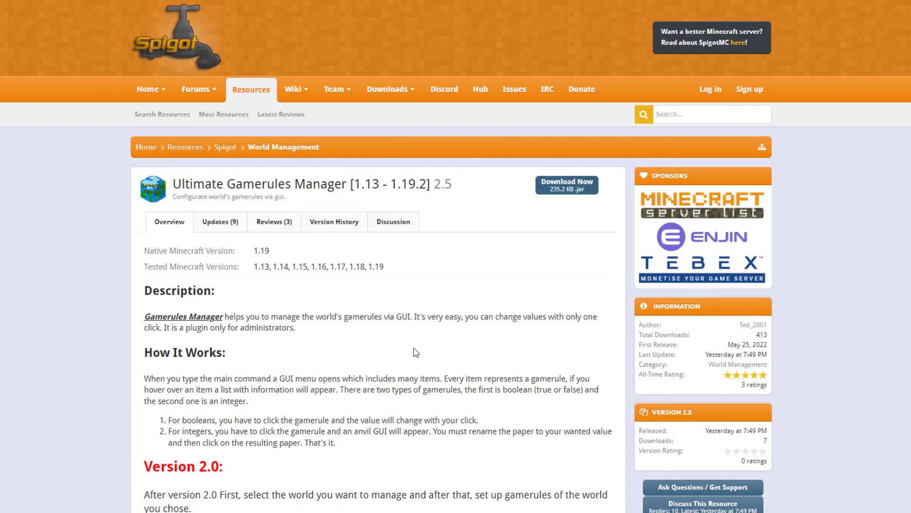